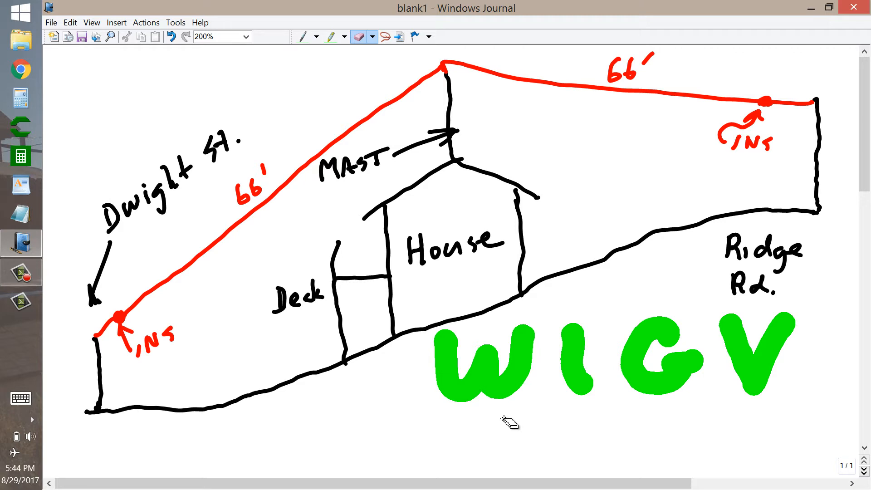
pyautogui.moveTo(433, 389)
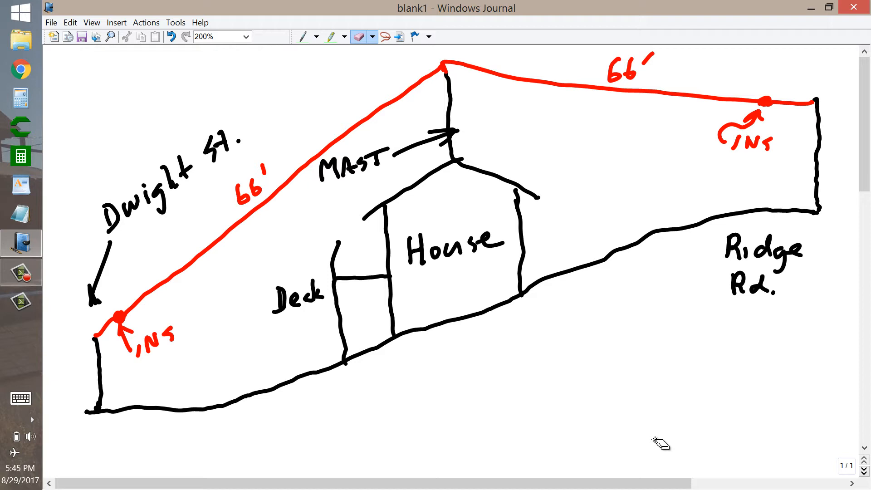
# Step: Switch to the green pen to handwrite SLOPE along the sloping ground under the house
pyautogui.click(331, 37)
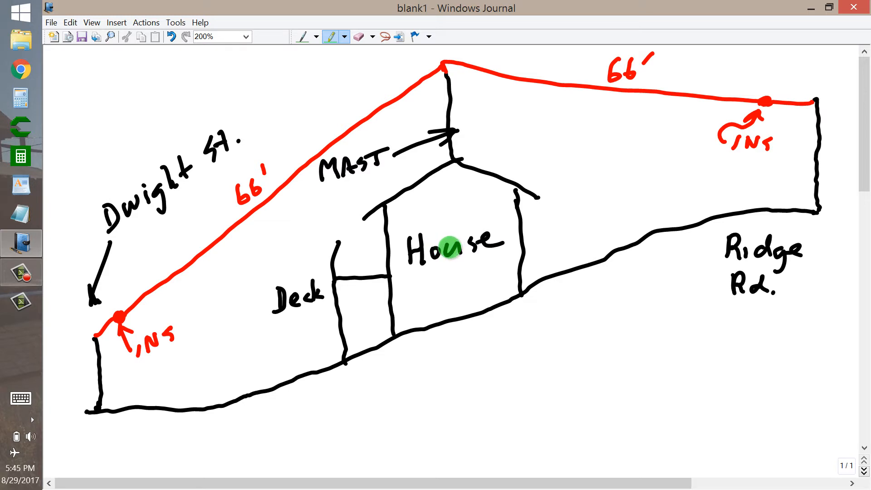
pyautogui.moveTo(487, 332)
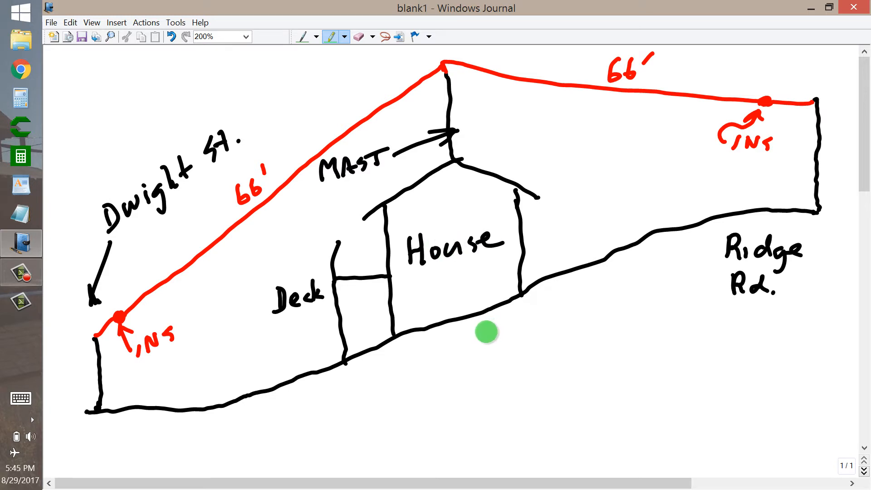
pyautogui.moveTo(157, 239)
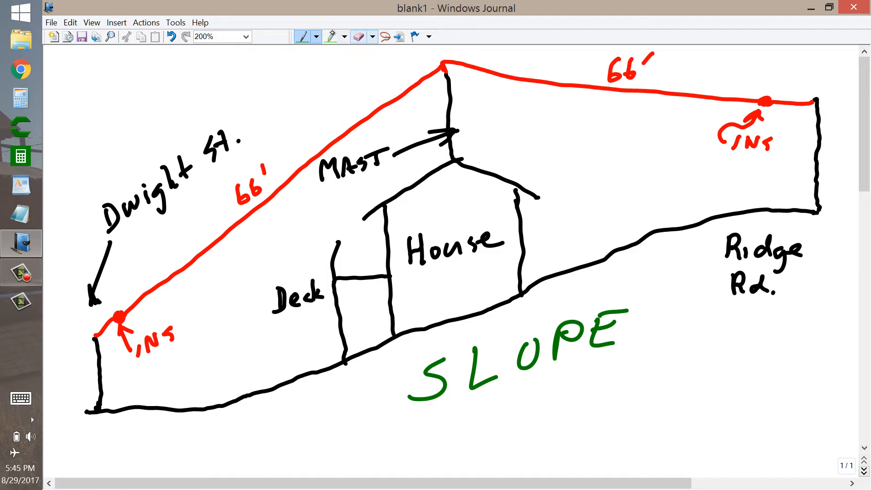
# Step: Select the green pen again to handwrite Lead beneath SLOPE
pyautogui.click(330, 37)
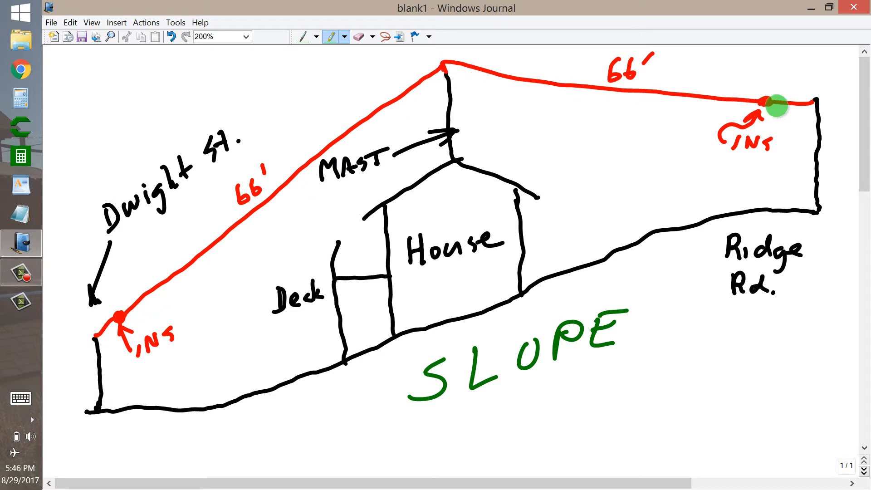
pyautogui.moveTo(196, 281)
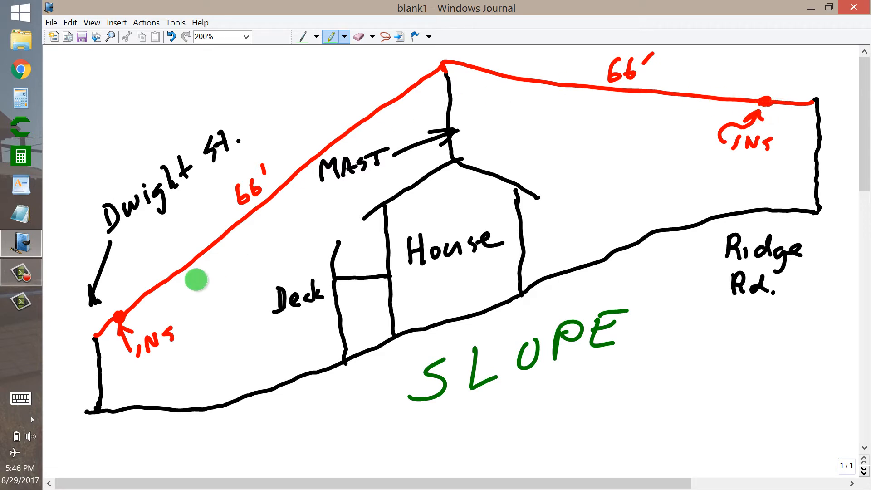
pyautogui.moveTo(761, 139)
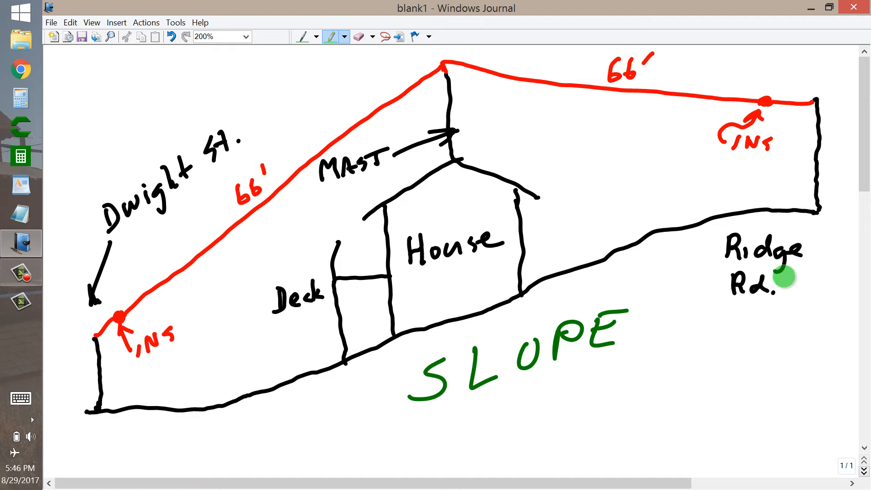
pyautogui.moveTo(405, 77)
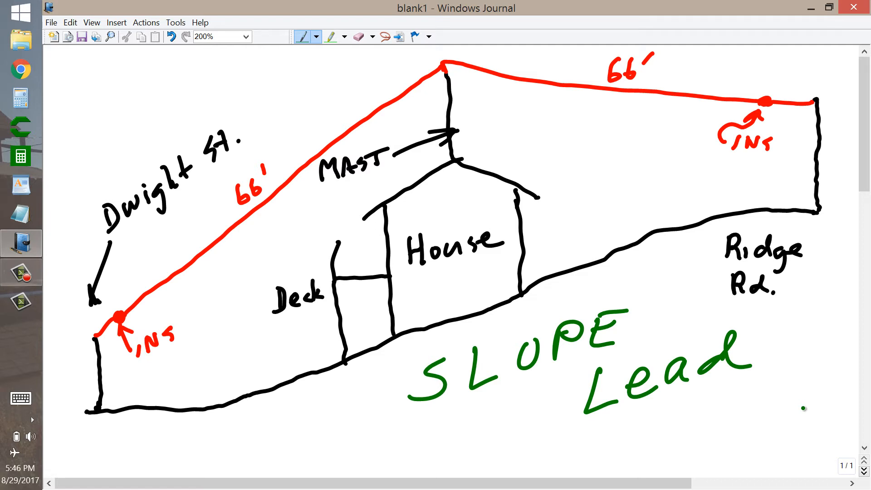
pyautogui.click(333, 36)
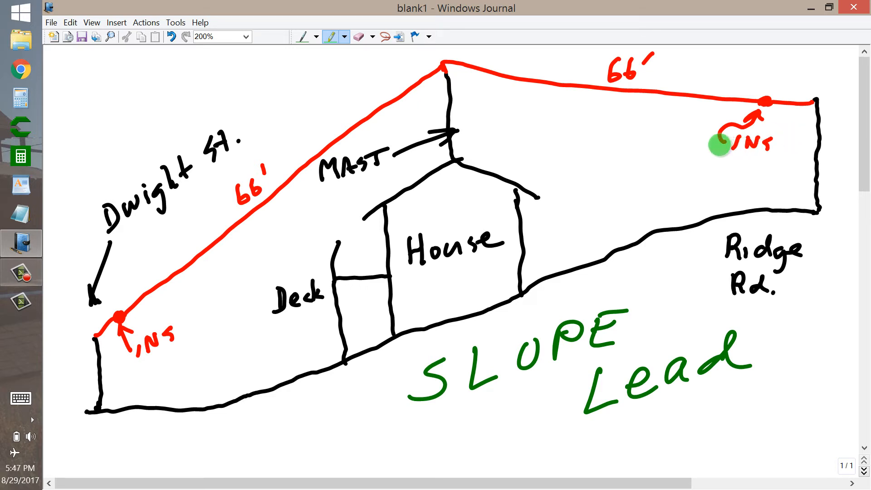
pyautogui.moveTo(348, 313)
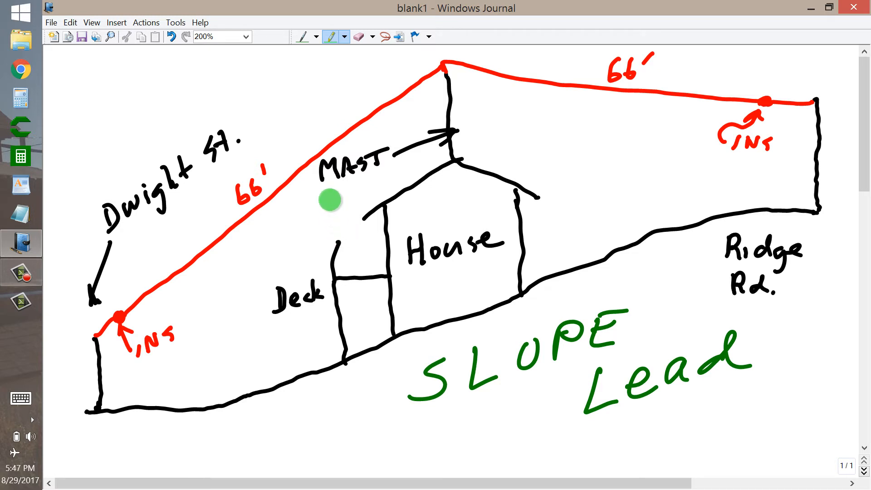
pyautogui.moveTo(338, 238)
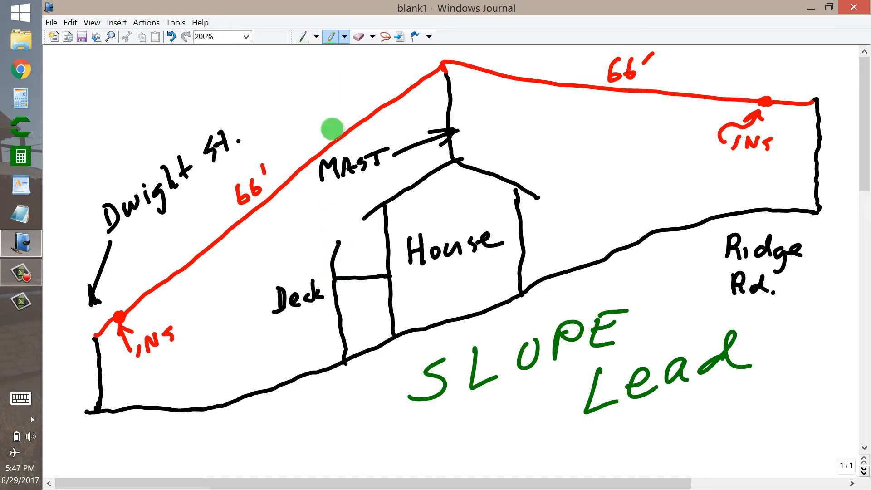
pyautogui.moveTo(338, 268)
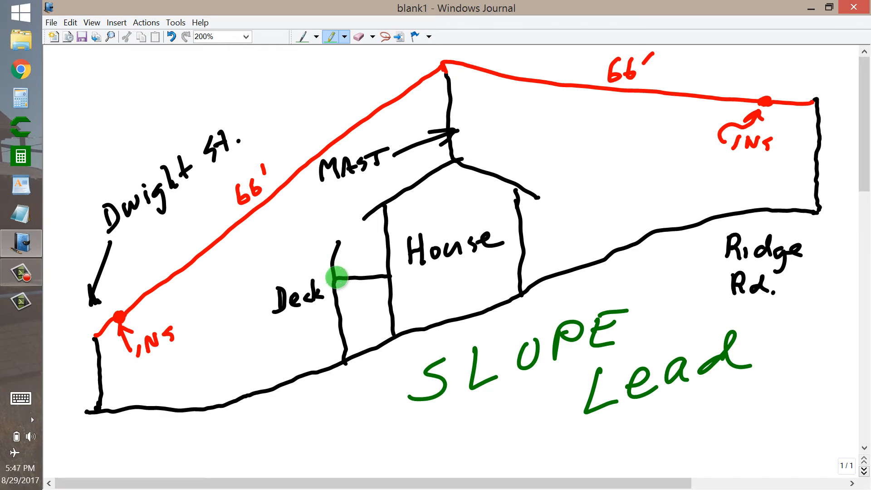
pyautogui.moveTo(336, 88)
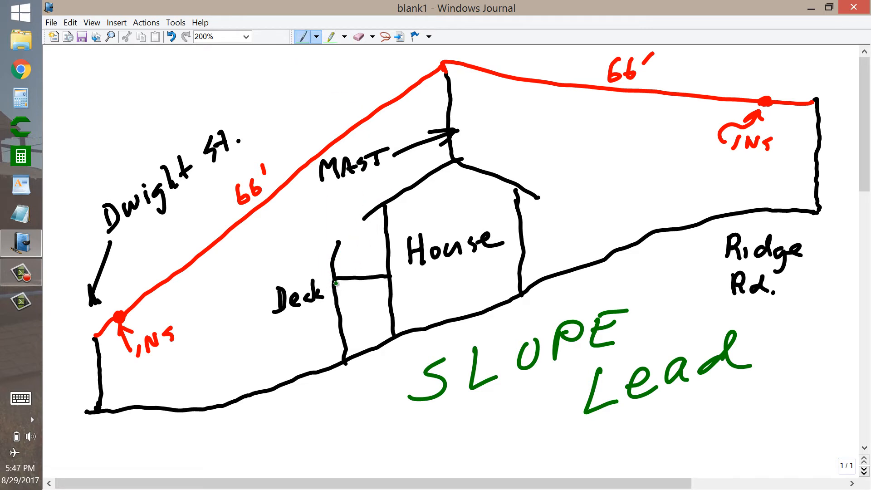
# Step: Handwrite a green 50 pF note under Deck and start the SWR note by the antenna wire
pyautogui.moveTo(283, 320); pyautogui.dragTo(285, 339)
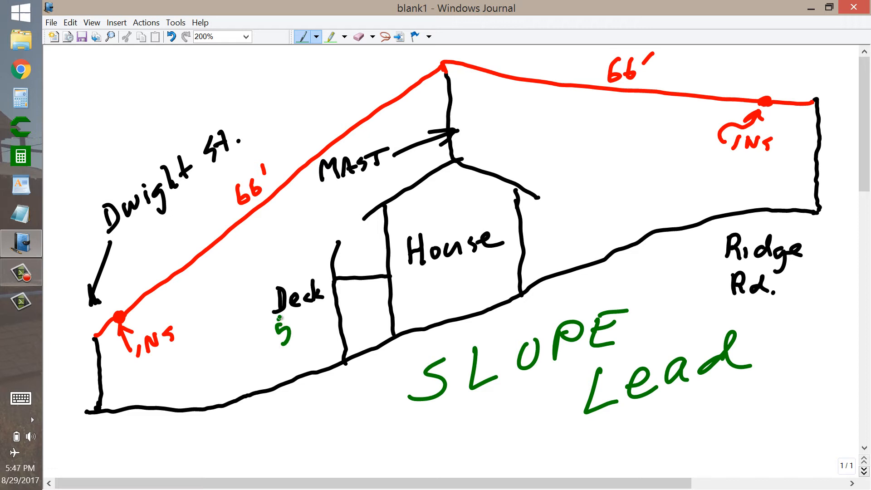
pyautogui.write('5.0')
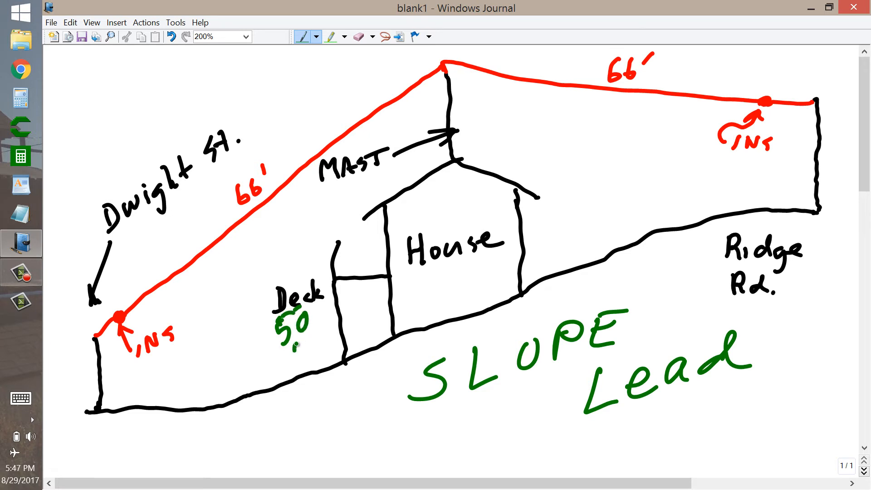
pyautogui.moveTo(294, 333); pyautogui.dragTo(317, 345)
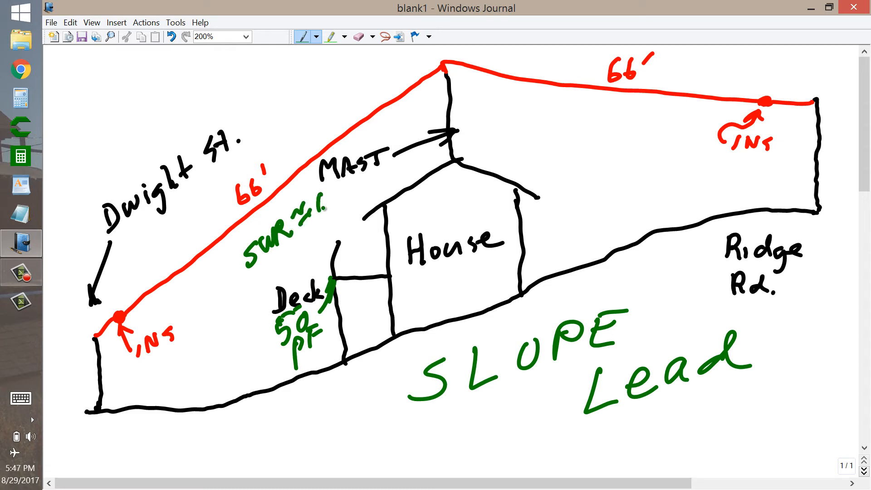
# Step: Finish the green SWR ≈ 1.5:1 note and write 3.5 MHz near Dwight St. at upper left
pyautogui.moveTo(311, 199); pyautogui.dragTo(378, 200)
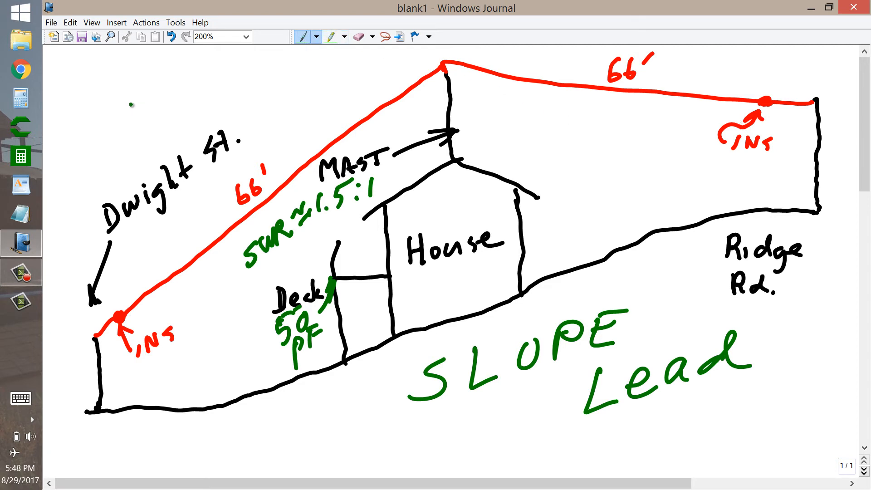
pyautogui.write('3.5')
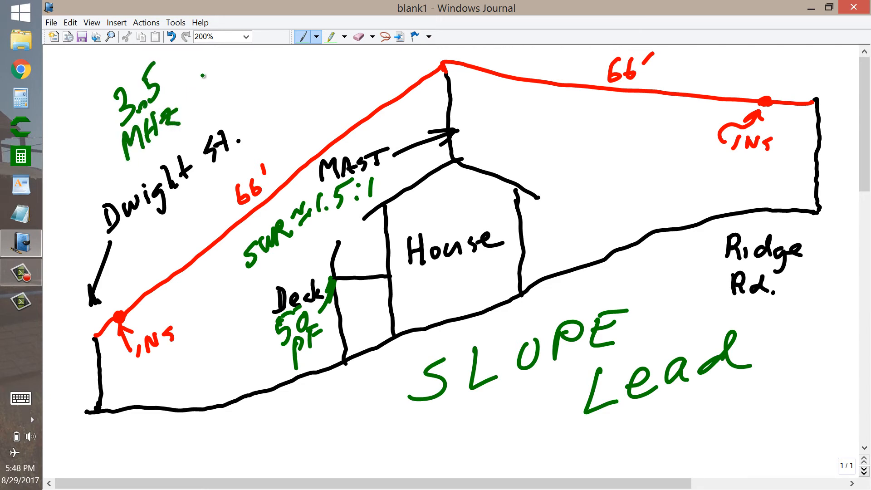
# Step: Extend the upper-left green label to read 3.5 MHz dipole
pyautogui.write('Li!')
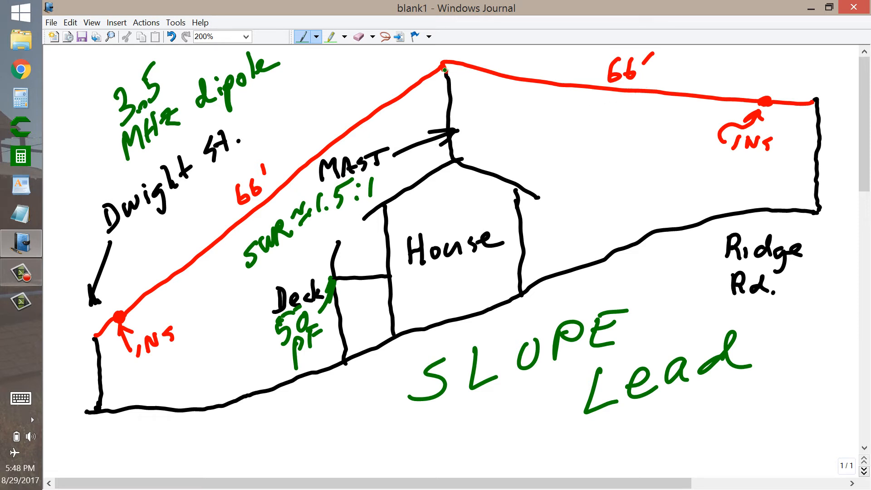
pyautogui.click(331, 37)
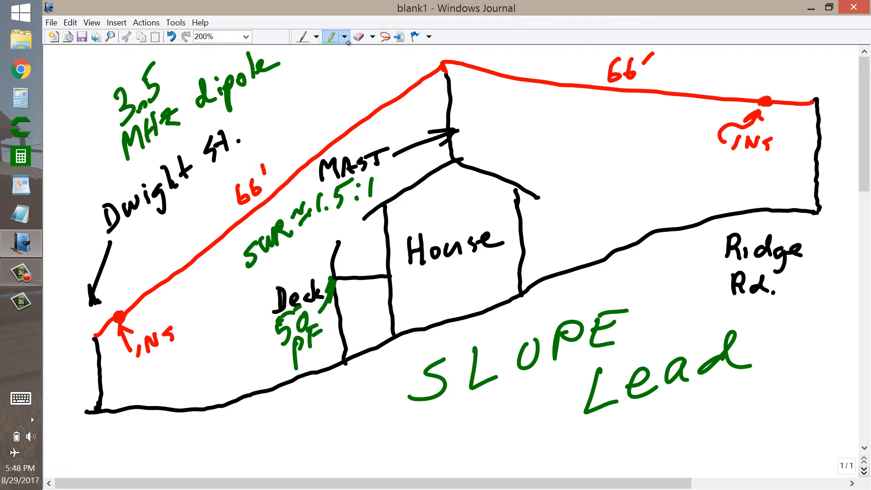
pyautogui.click(460, 162)
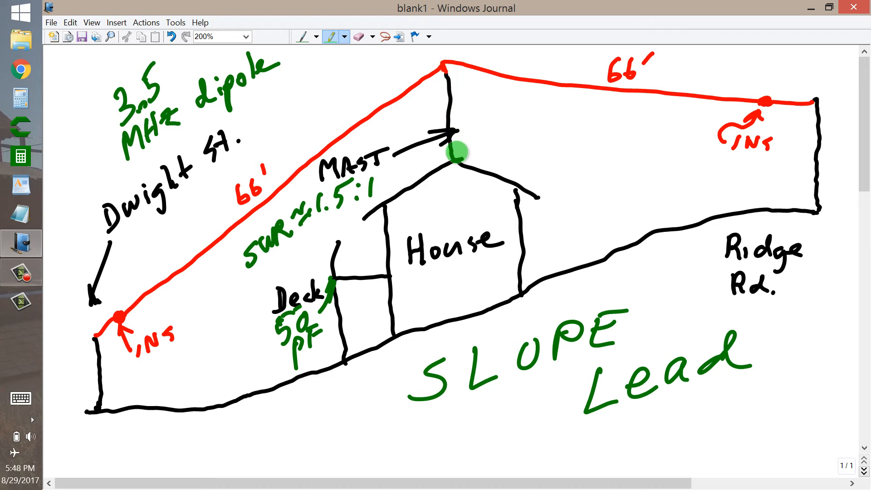
pyautogui.moveTo(454, 264)
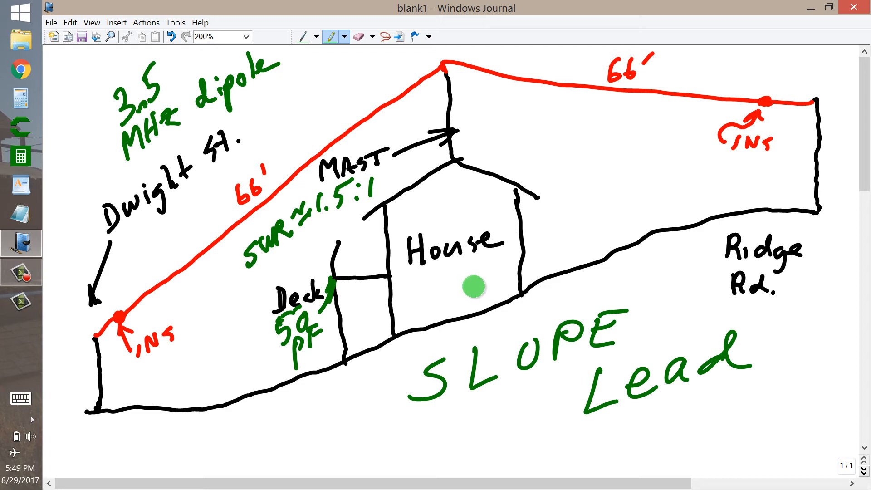
pyautogui.moveTo(474, 283)
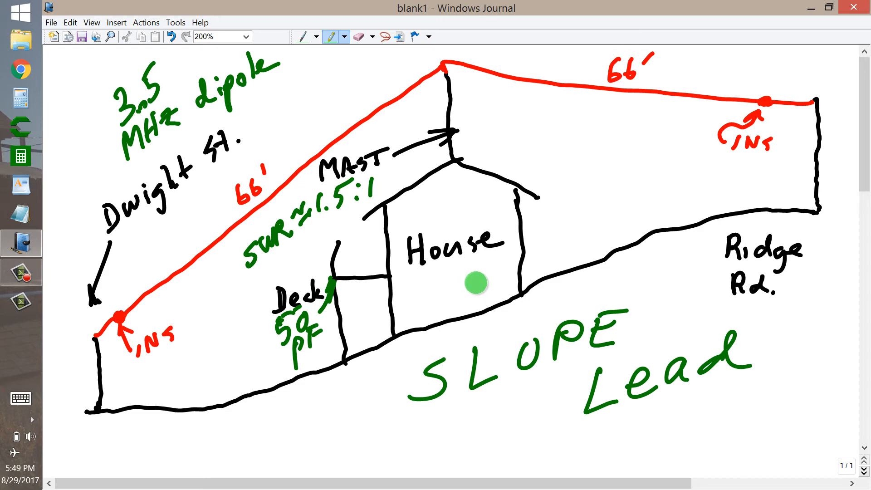
pyautogui.moveTo(475, 283); pyautogui.dragTo(498, 254)
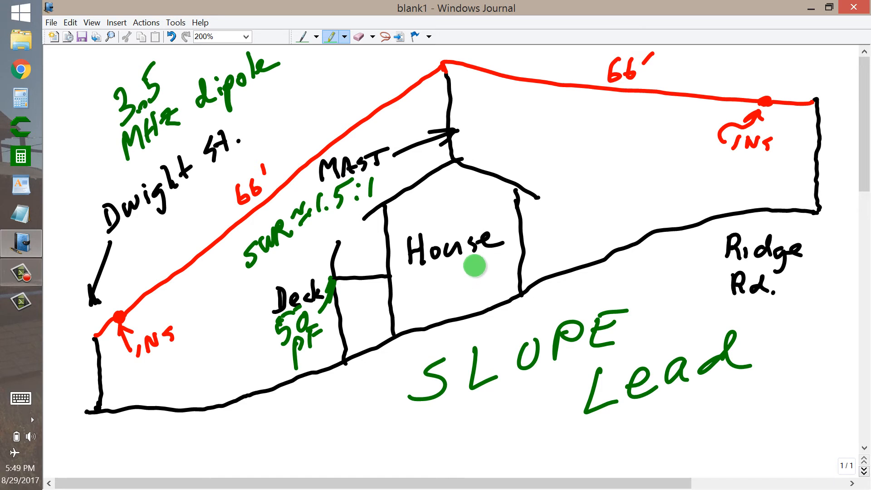
pyautogui.moveTo(462, 75)
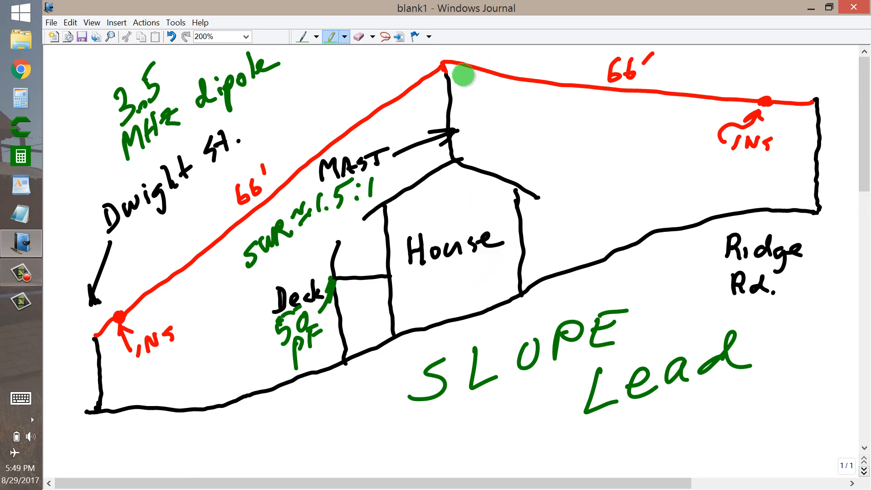
pyautogui.moveTo(482, 287)
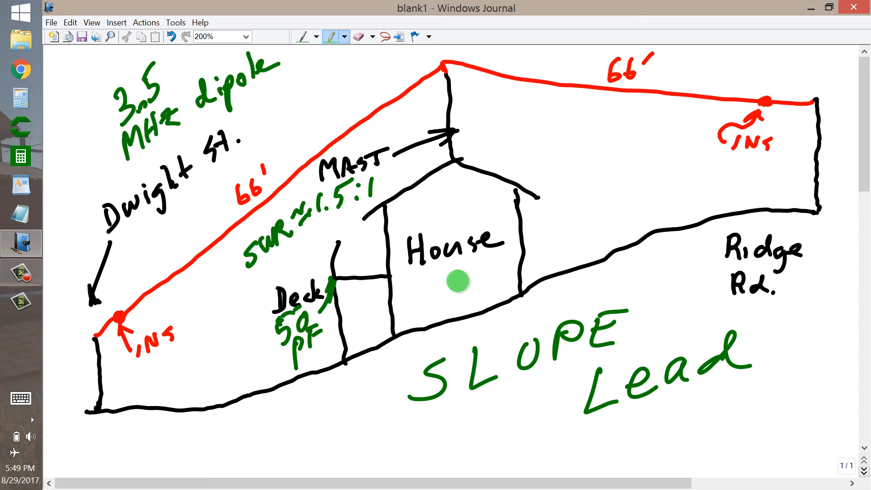
pyautogui.moveTo(462, 308)
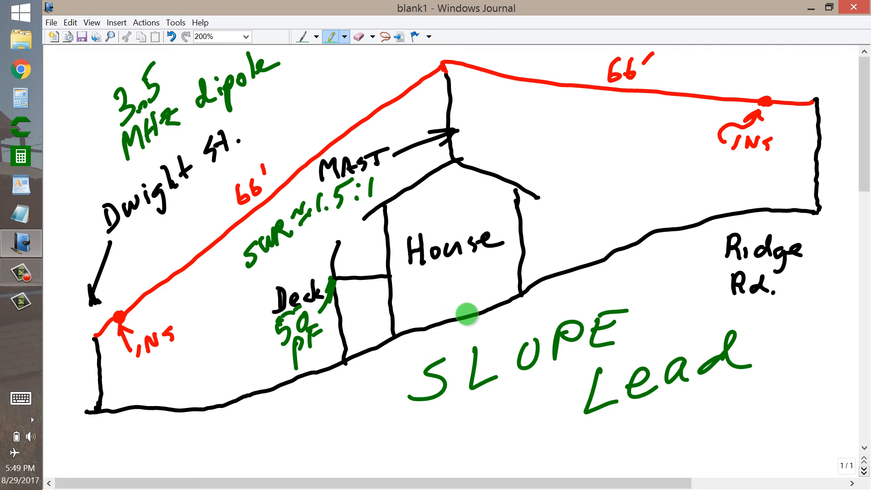
pyautogui.moveTo(476, 306)
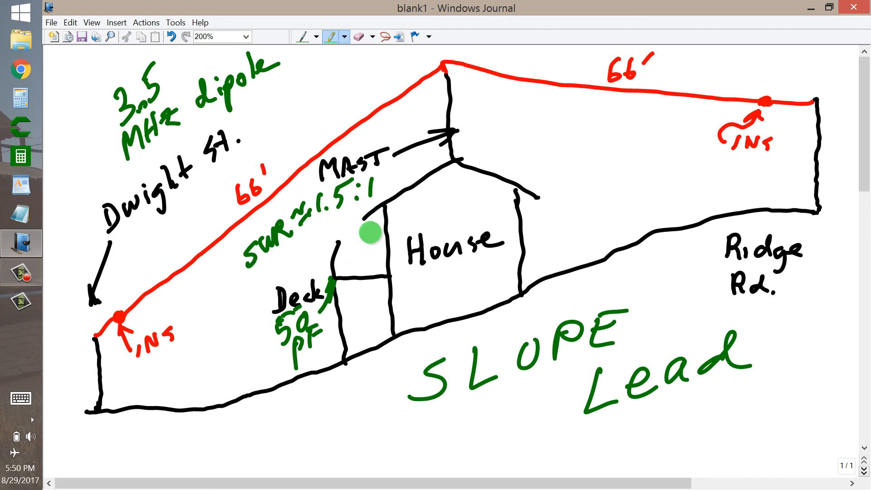
pyautogui.moveTo(444, 66)
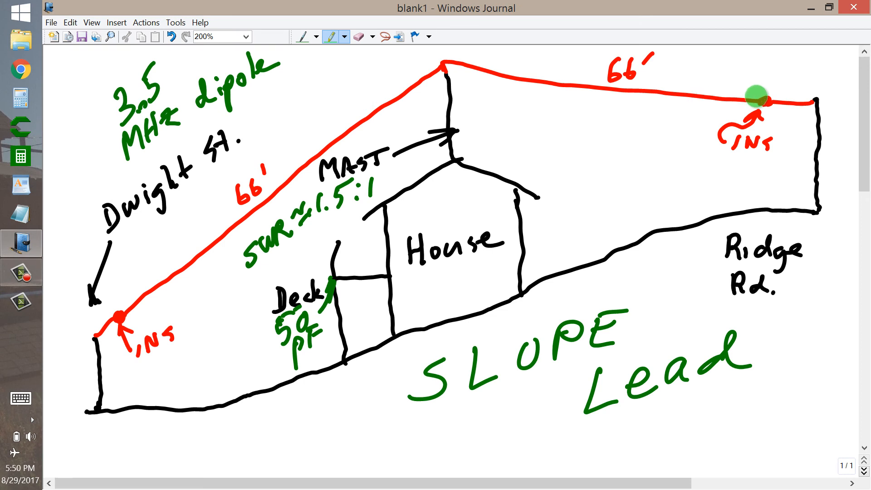
pyautogui.moveTo(351, 48)
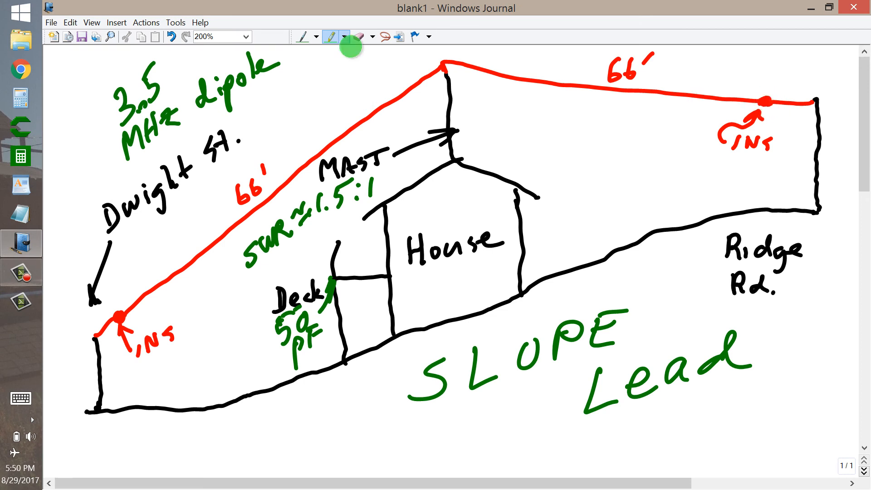
# Step: Write green D.I.V. with a D^ mark below it right of the house, then pick the bright green marker
pyautogui.click(301, 36)
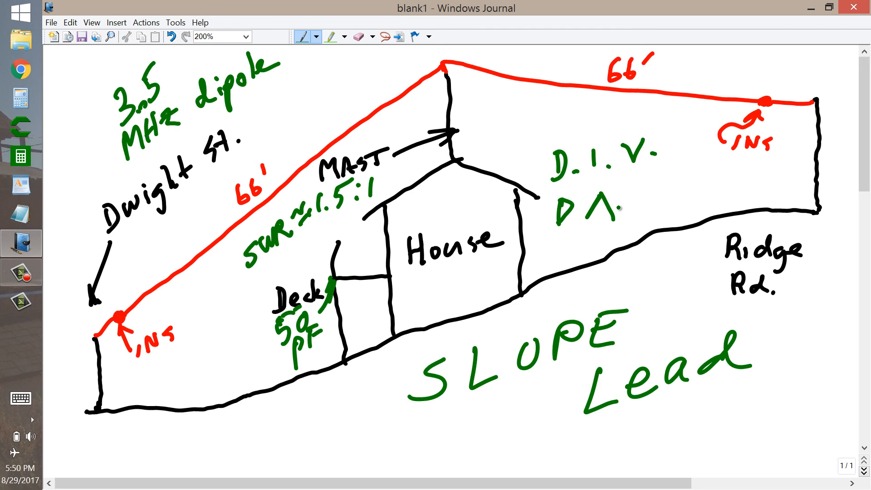
pyautogui.click(360, 36)
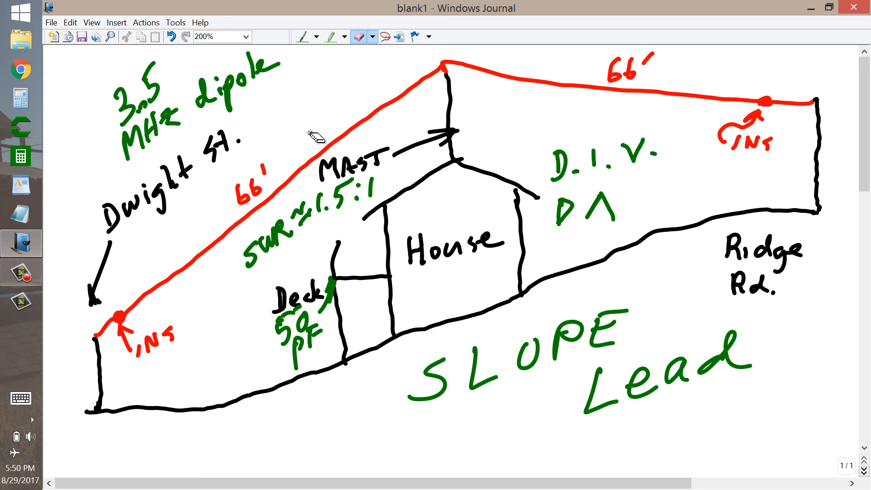
pyautogui.click(330, 36)
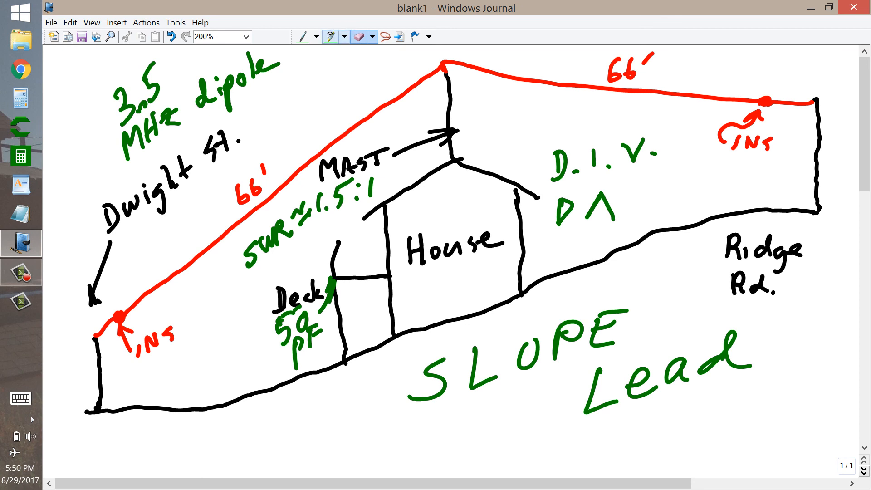
pyautogui.click(330, 37)
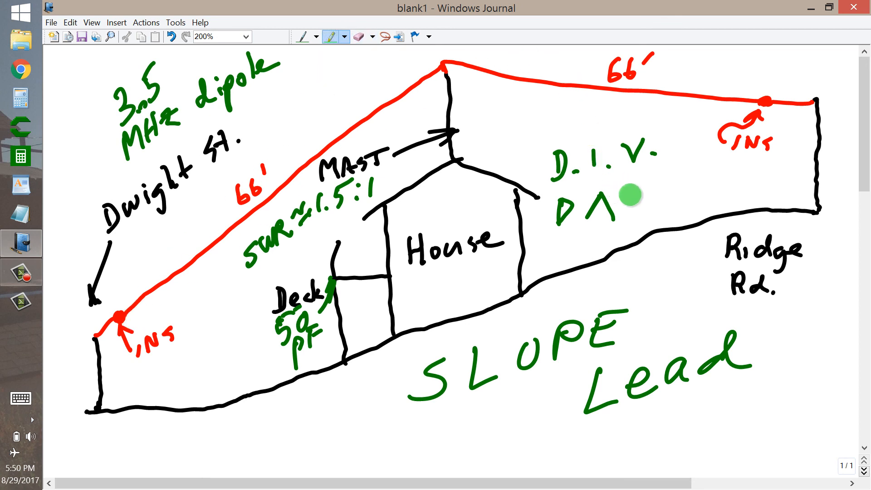
pyautogui.moveTo(689, 188)
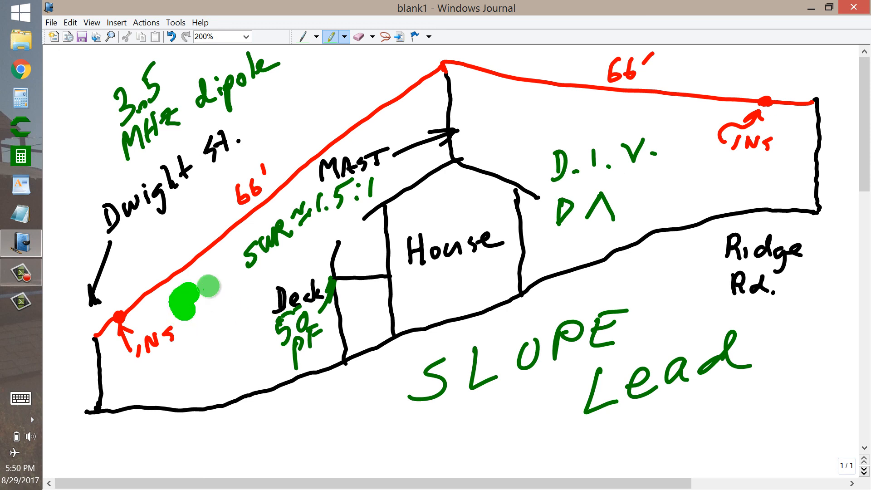
# Step: Draw a large bright green 73 over the deck and start a green arc beside D.I.V
pyautogui.moveTo(183, 301); pyautogui.dragTo(261, 397)
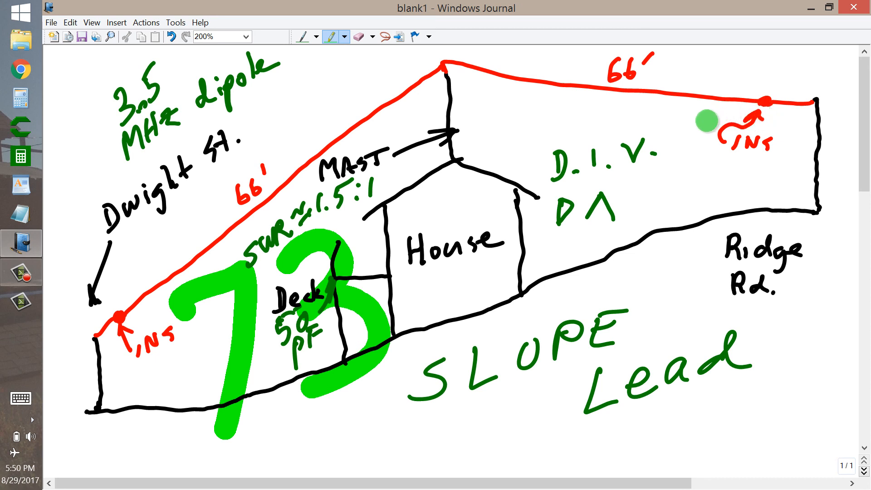
pyautogui.moveTo(675, 130)
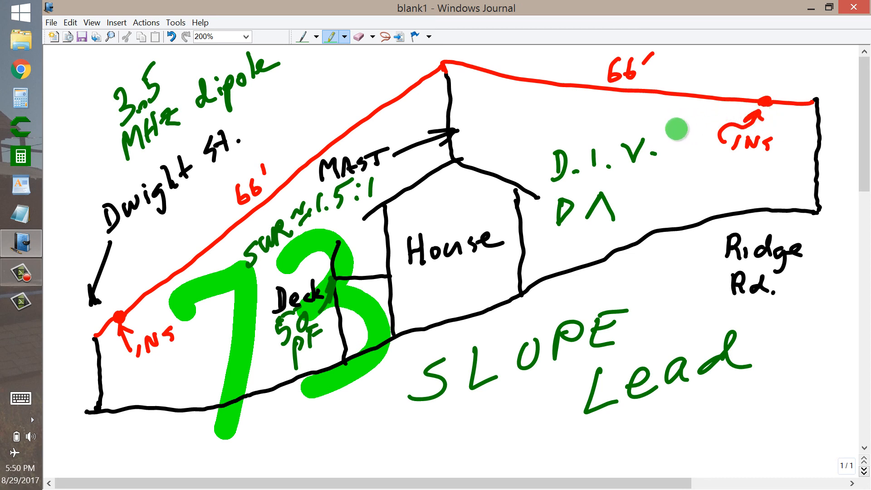
pyautogui.moveTo(675, 129); pyautogui.dragTo(525, 217)
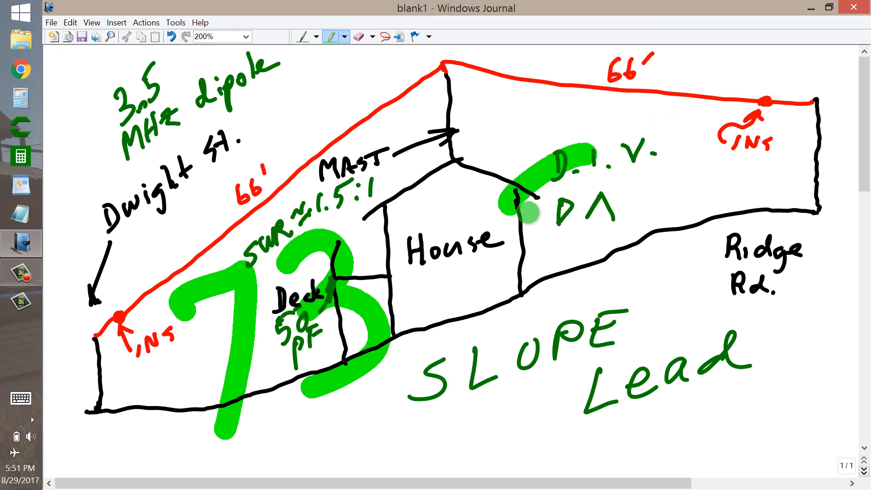